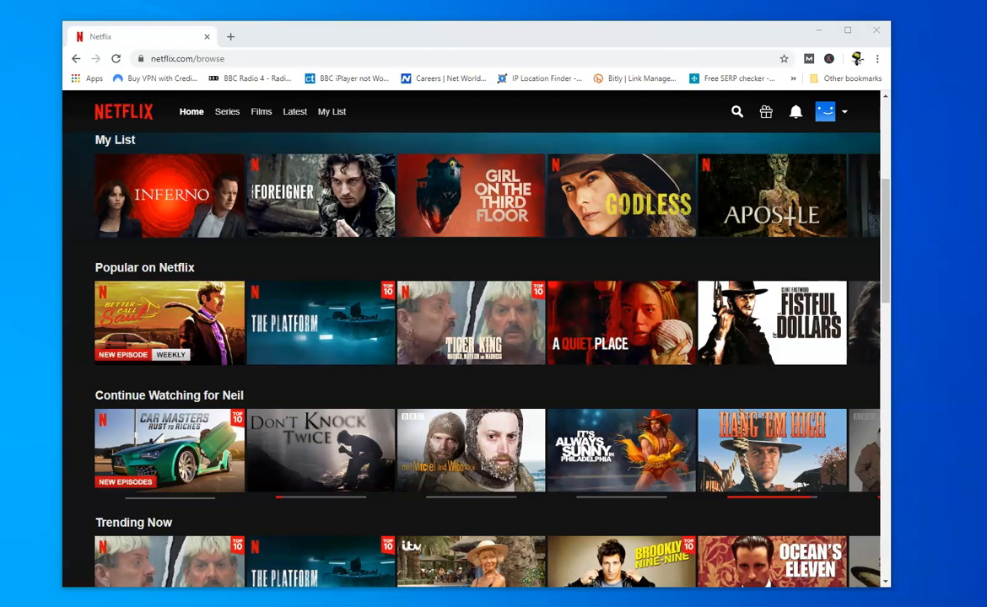
{"action": "mouse_move", "coordinate": [861, 155]}
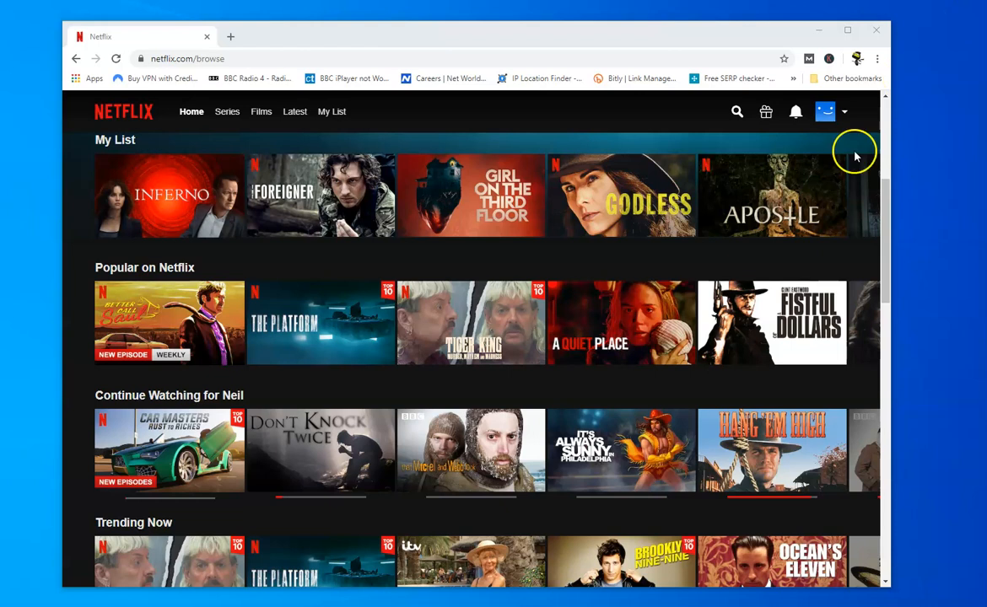
{"action": "mouse_move", "coordinate": [263, 472]}
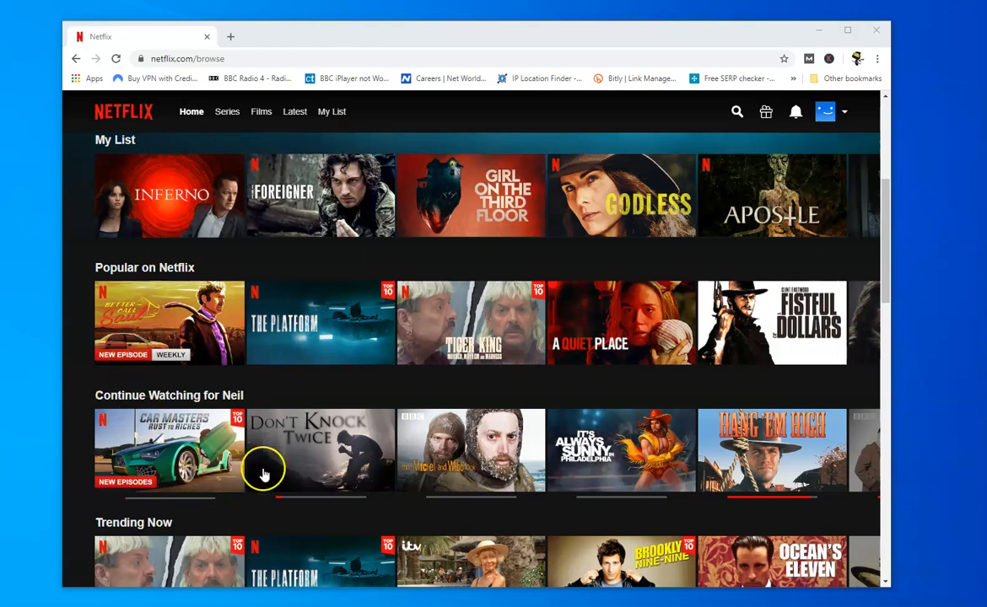
{"action": "mouse_move", "coordinate": [955, 496]}
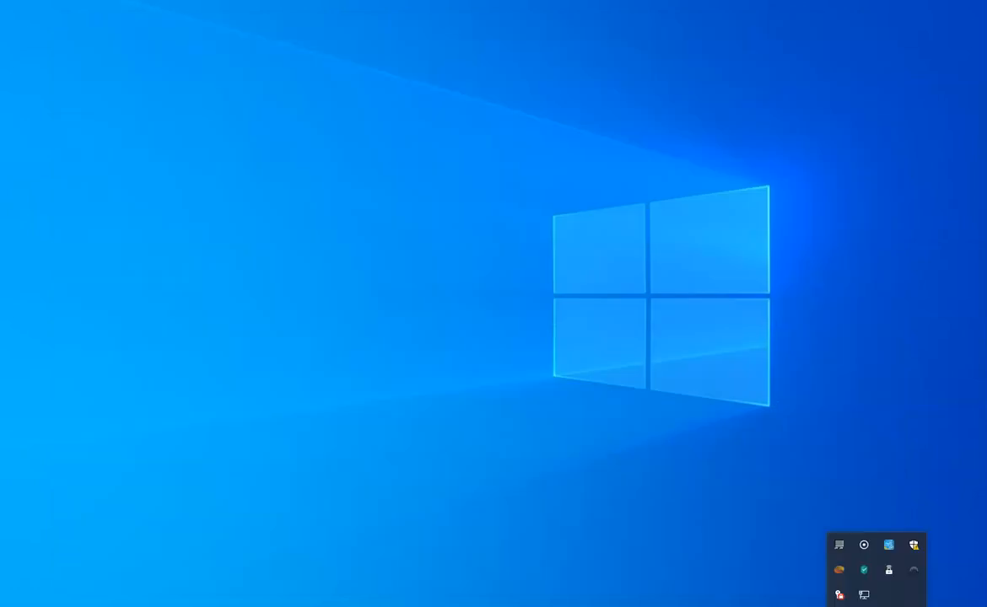
Launch the NordVPN app showing its server map, still unprotected.
{"action": "left_click", "coordinate": [913, 570]}
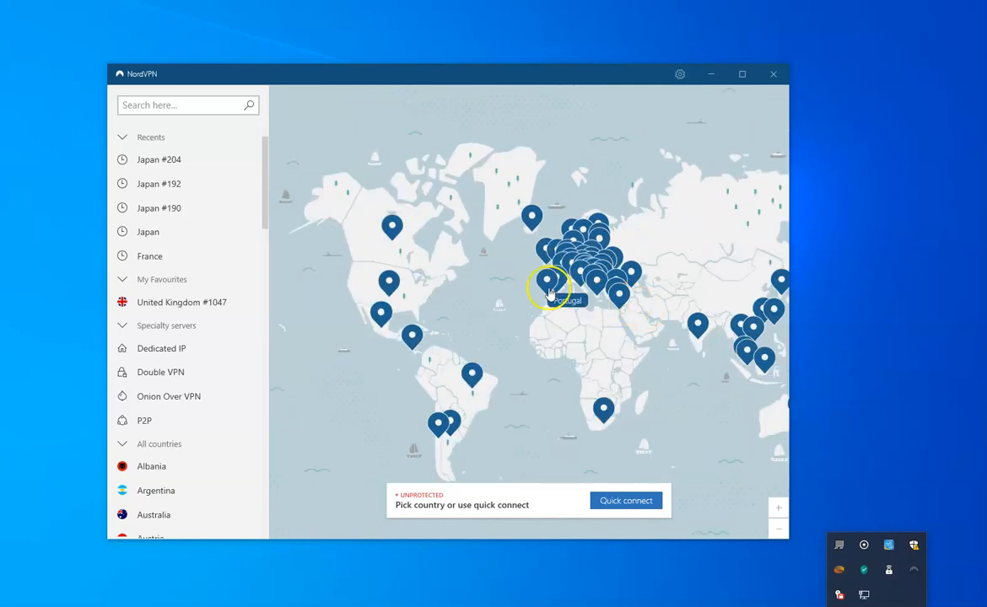
{"action": "mouse_move", "coordinate": [579, 418]}
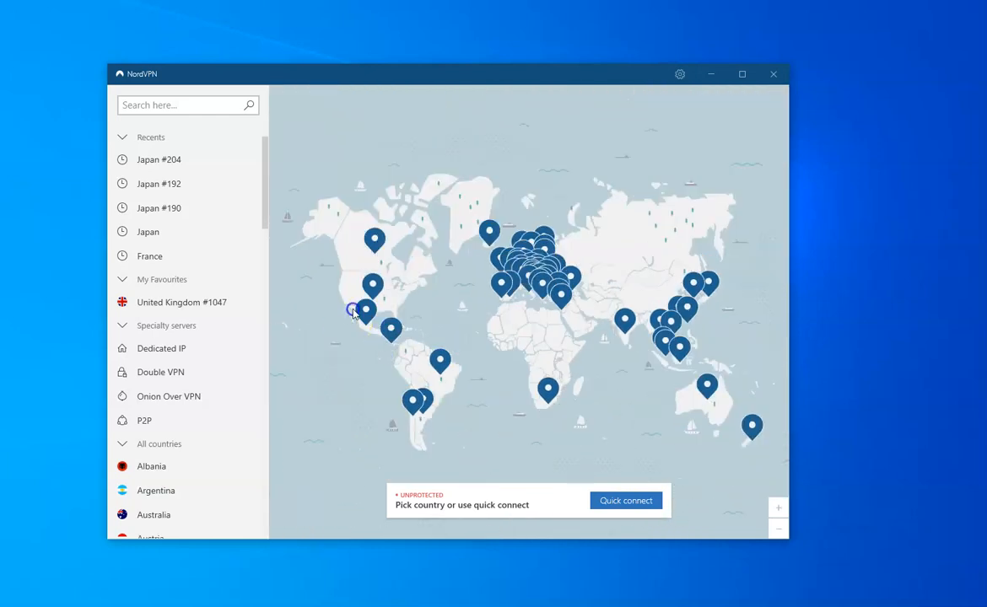
{"action": "mouse_move", "coordinate": [548, 314]}
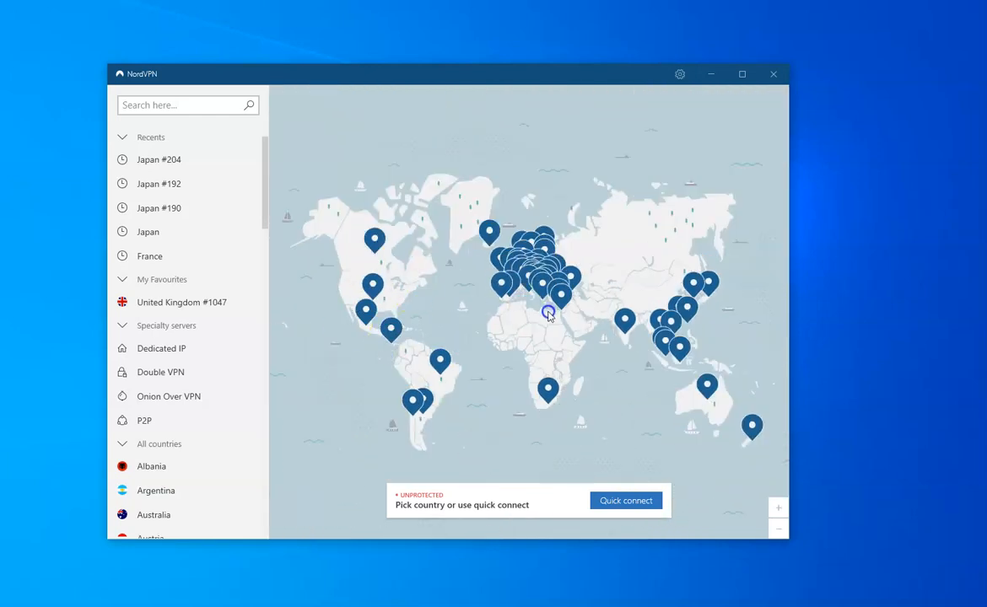
{"action": "mouse_move", "coordinate": [437, 356]}
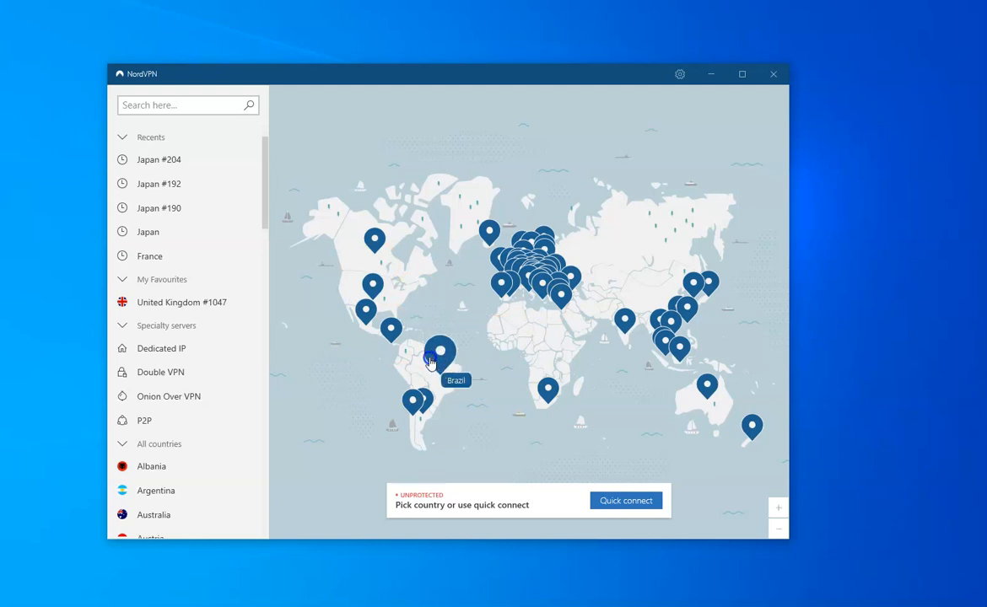
{"action": "mouse_move", "coordinate": [499, 329]}
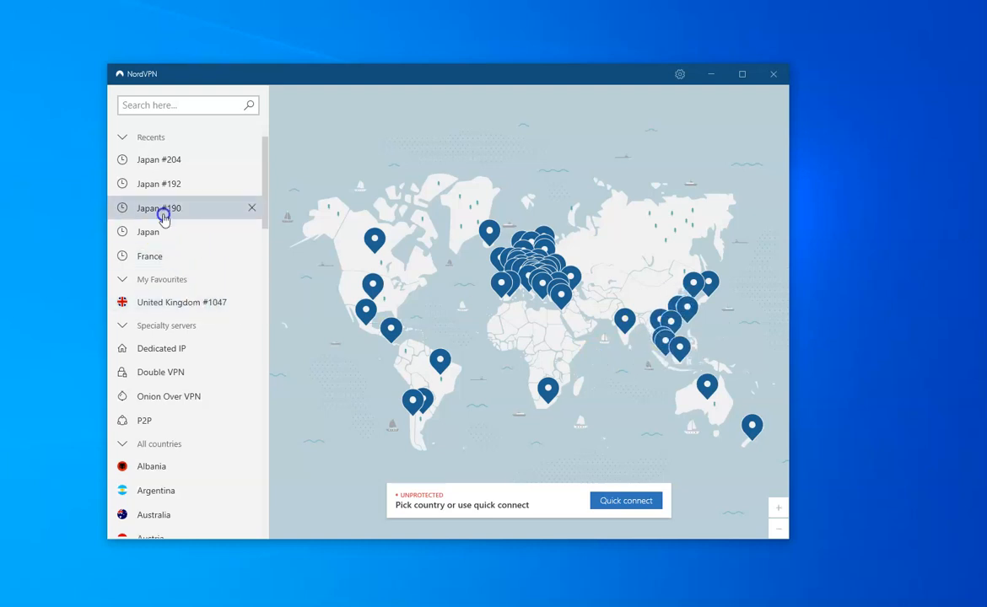
{"action": "mouse_move", "coordinate": [158, 182]}
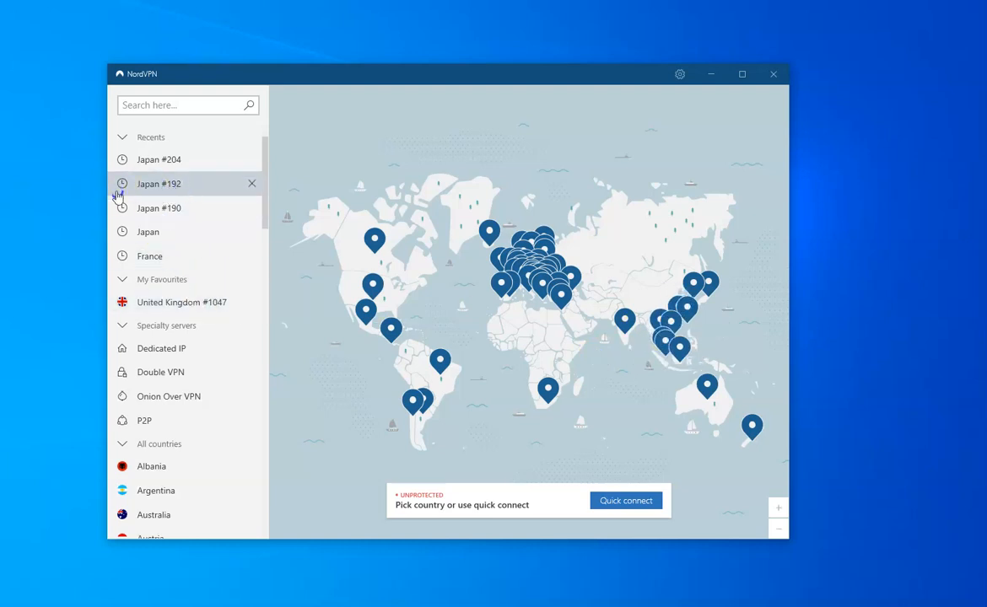
{"action": "mouse_move", "coordinate": [665, 341]}
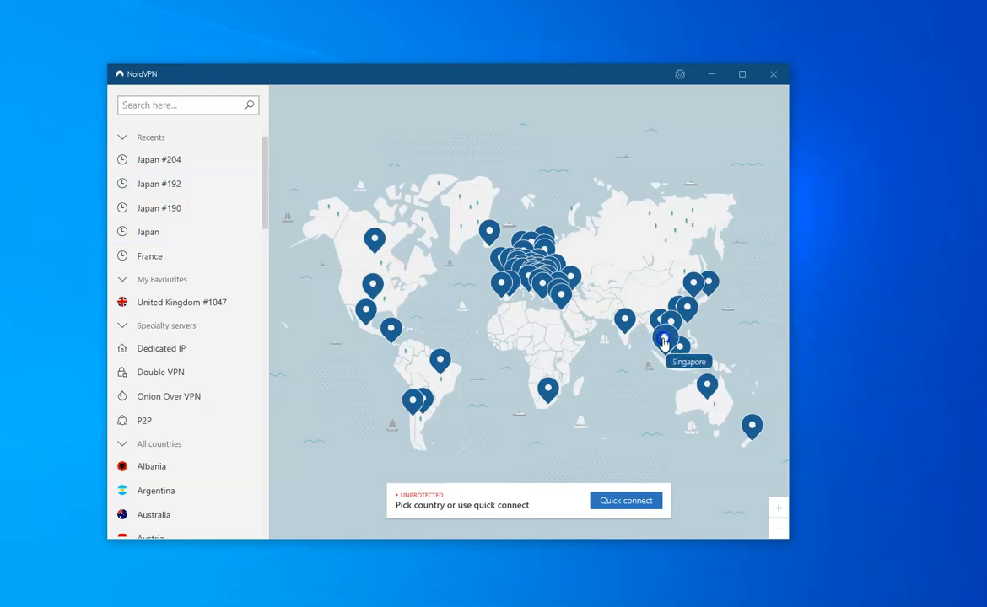
{"action": "mouse_move", "coordinate": [708, 276]}
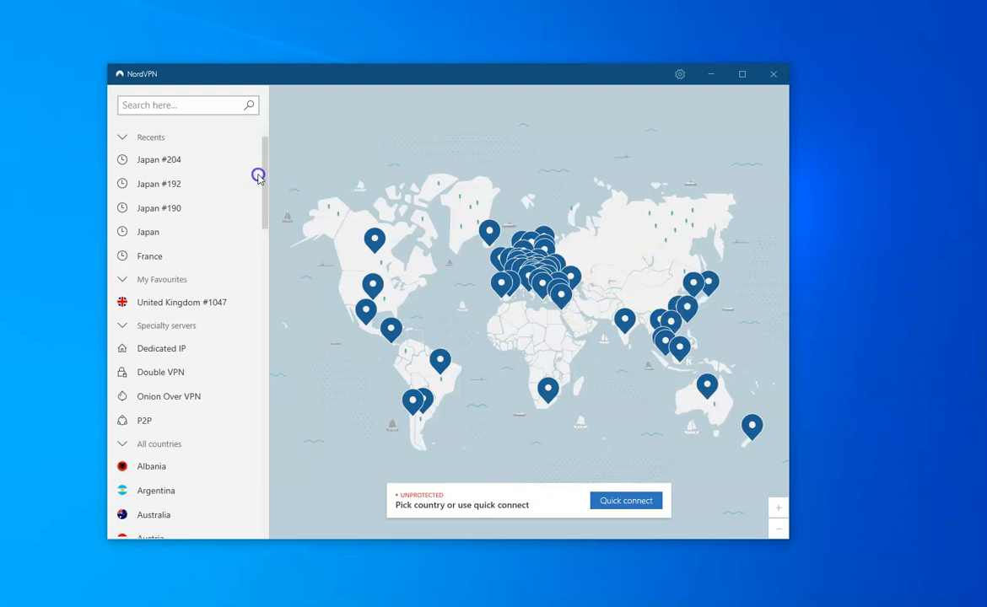
Search the server list for 'japan' and browse the Japanese server results.
{"action": "left_click", "coordinate": [187, 105]}
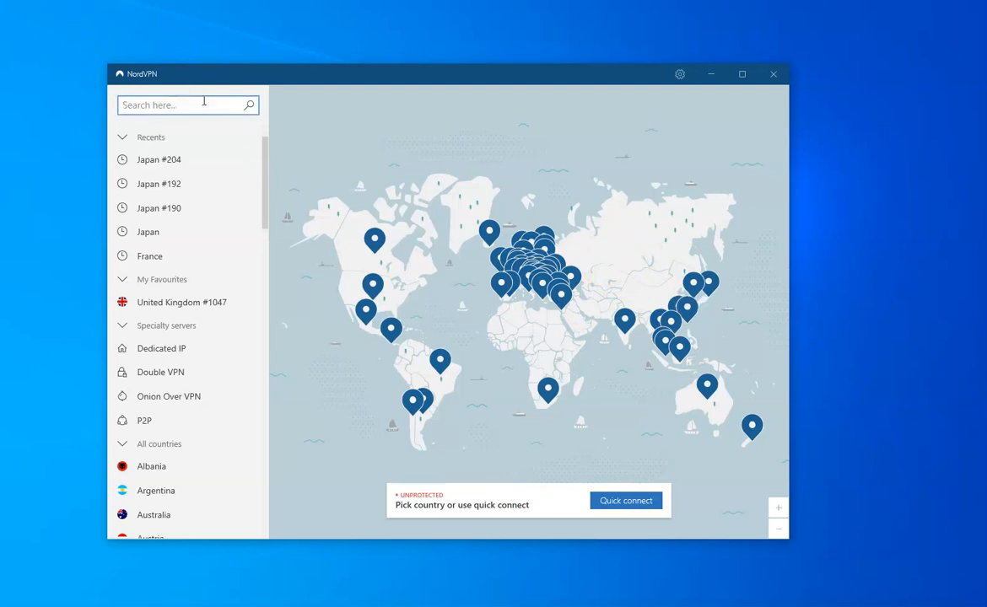
{"action": "type", "text": "japan"}
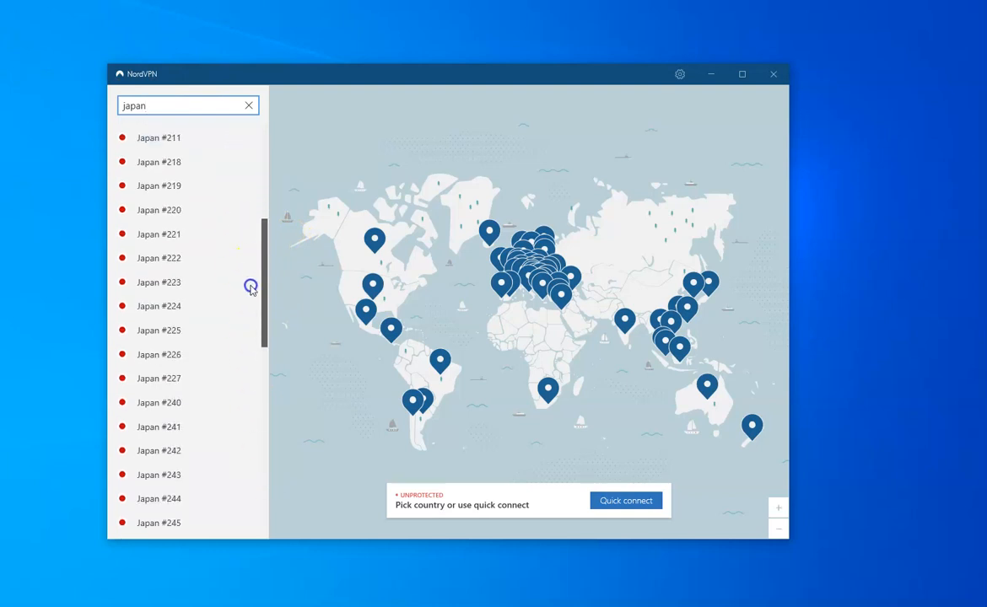
{"action": "scroll", "scroll_direction": "down", "scroll_amount": 3}
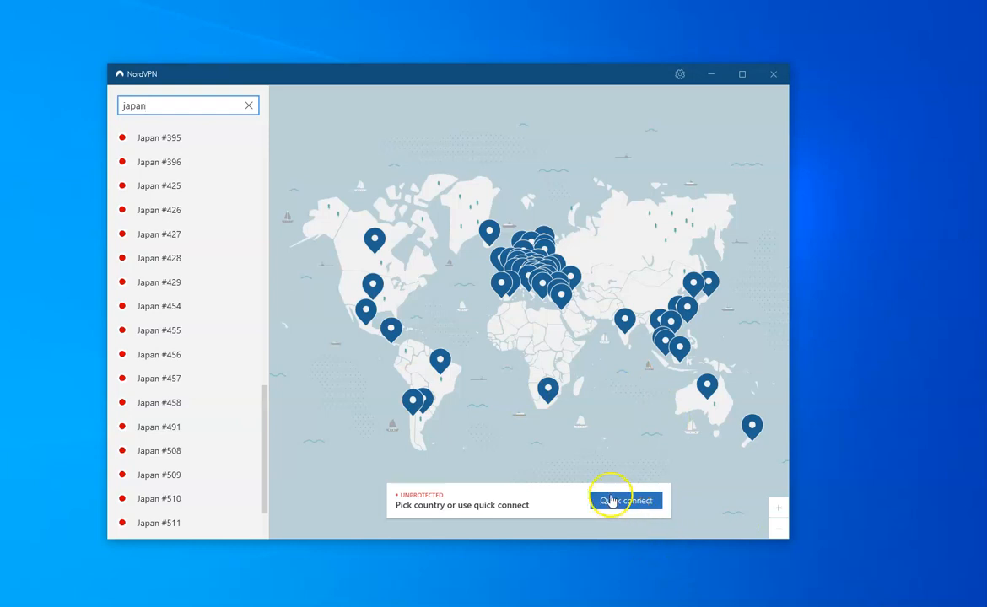
{"action": "mouse_move", "coordinate": [243, 425]}
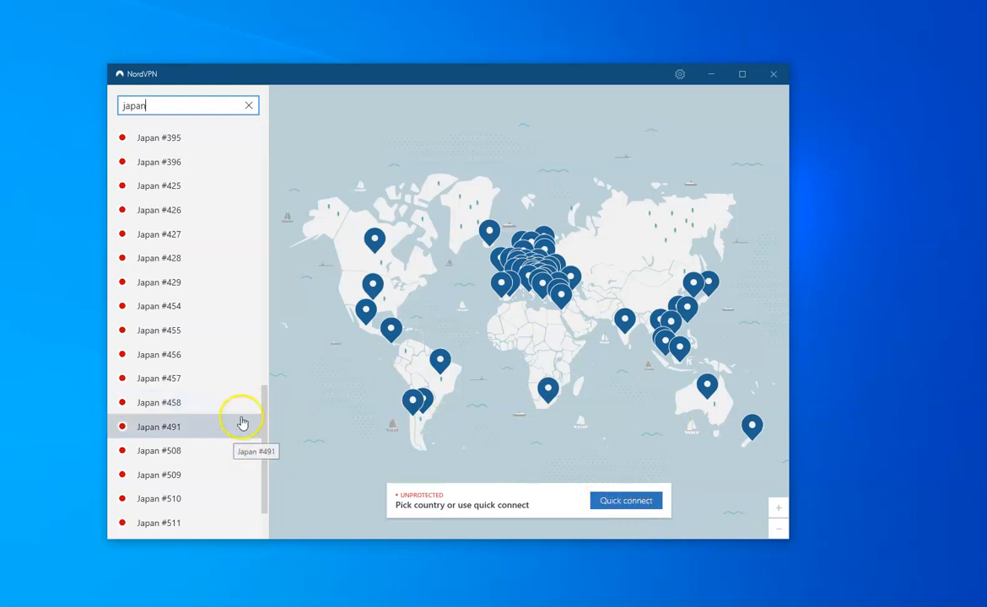
{"action": "scroll", "scroll_direction": "down", "scroll_amount": 3}
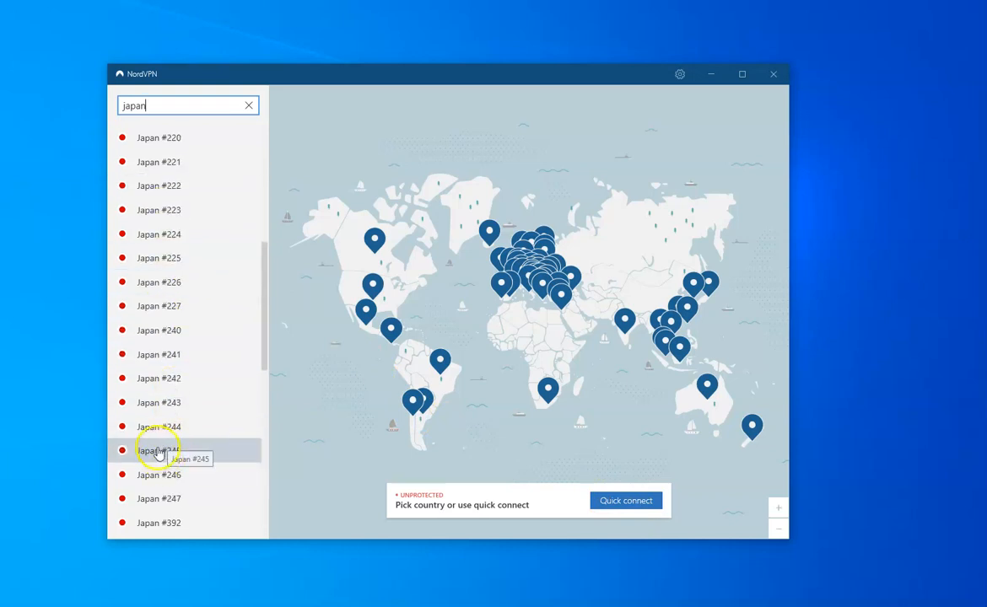
Connect to the Japan #245 server so NordVPN shows protected.
{"action": "left_click", "coordinate": [158, 449]}
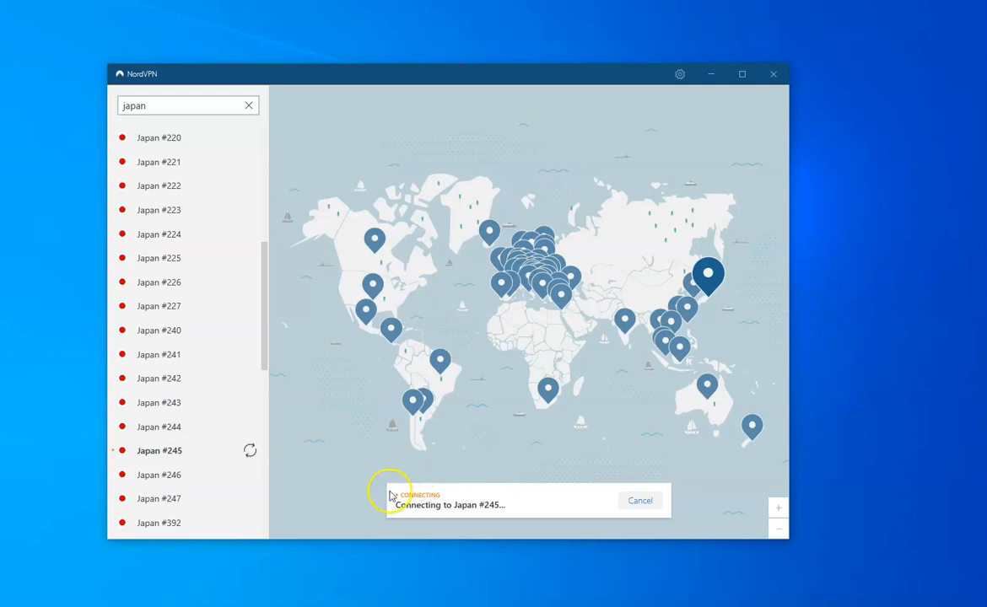
{"action": "mouse_move", "coordinate": [516, 523]}
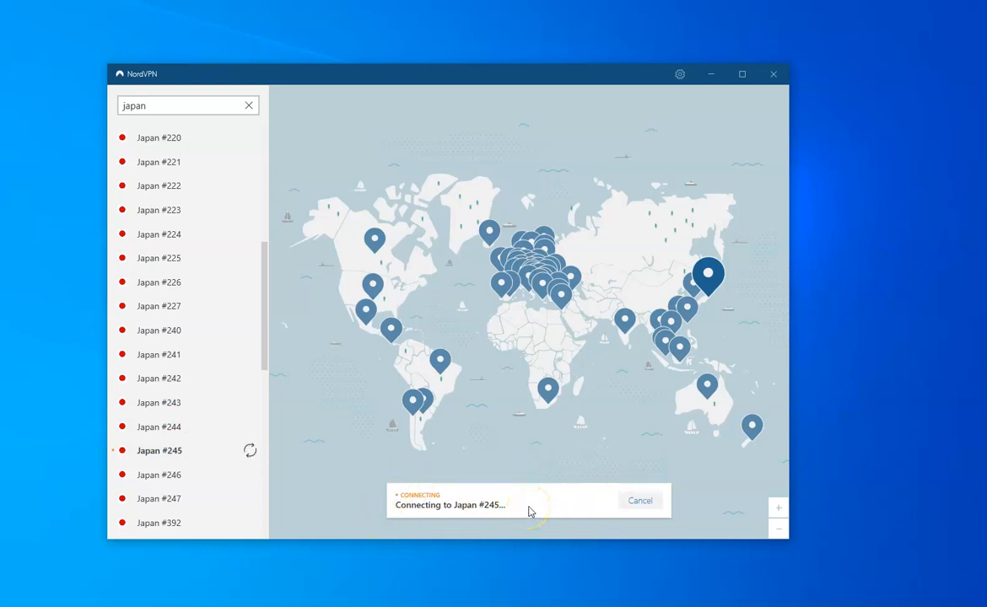
{"action": "mouse_move", "coordinate": [476, 449]}
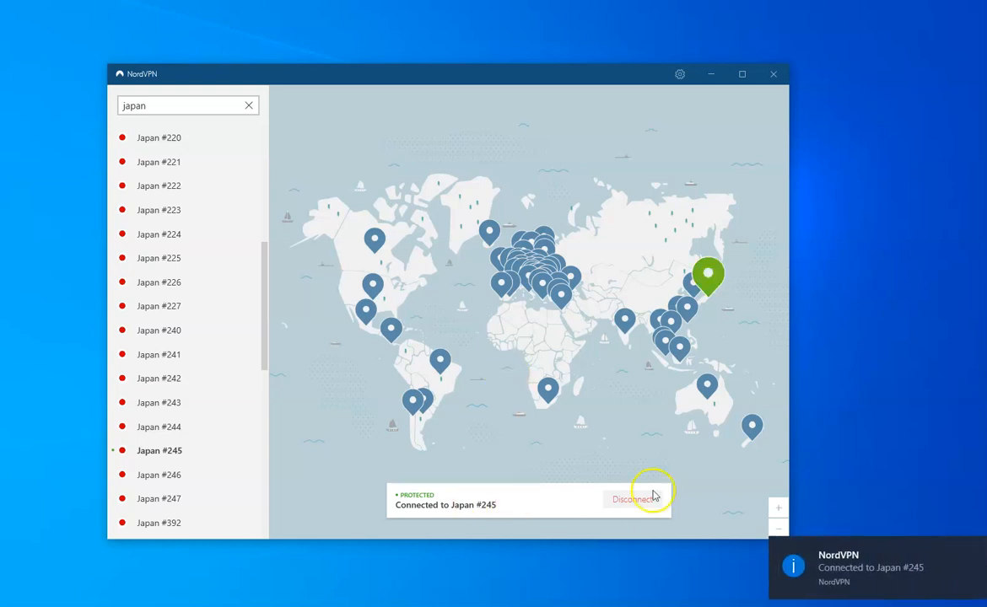
{"action": "mouse_move", "coordinate": [796, 523]}
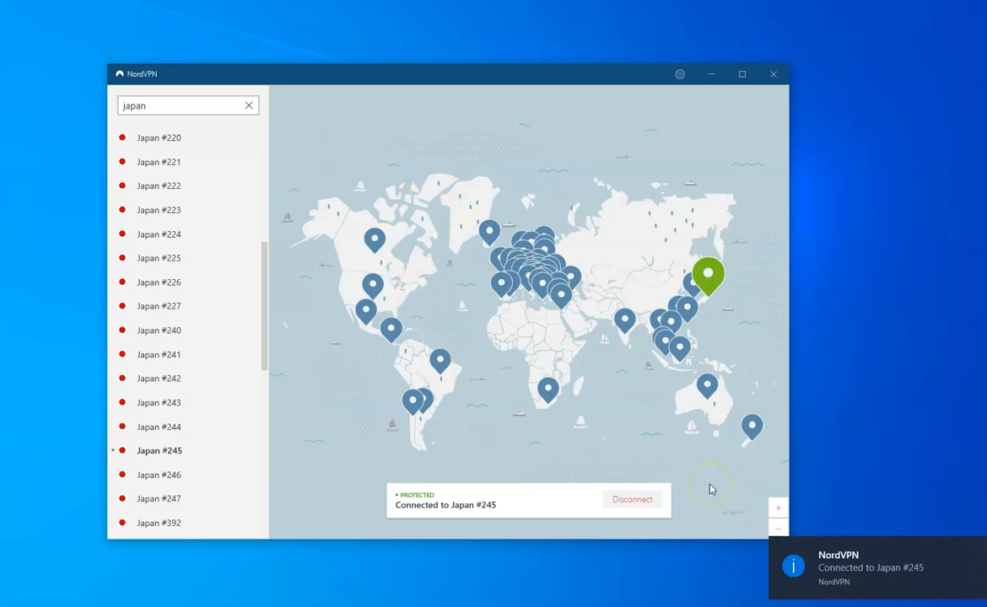
{"action": "mouse_move", "coordinate": [709, 74]}
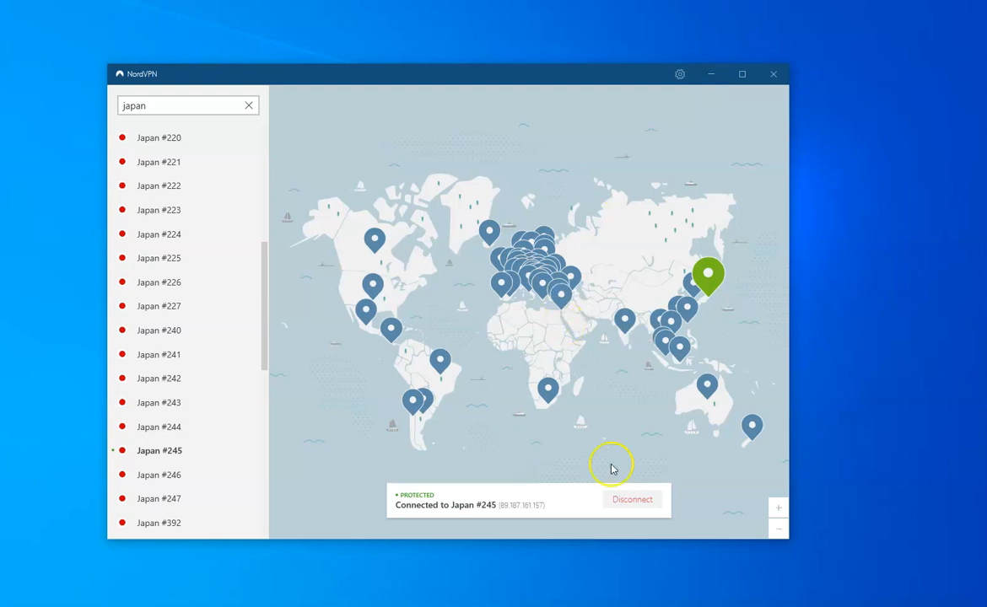
{"action": "left_click", "coordinate": [772, 74]}
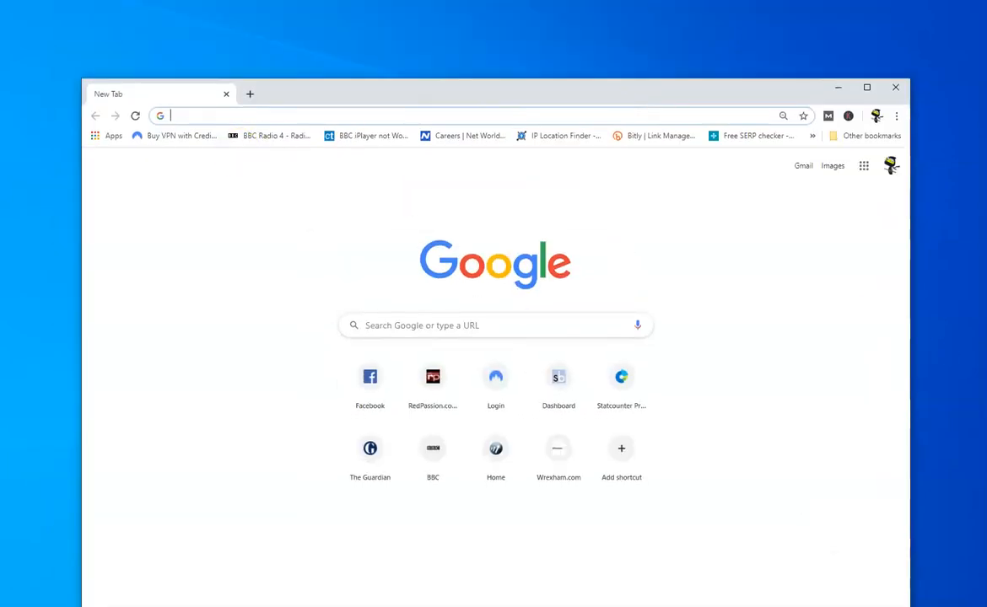
Navigate Chrome to netflix.com, loading the Netflix browse page.
{"action": "type", "text": "netflix.com/browse"}
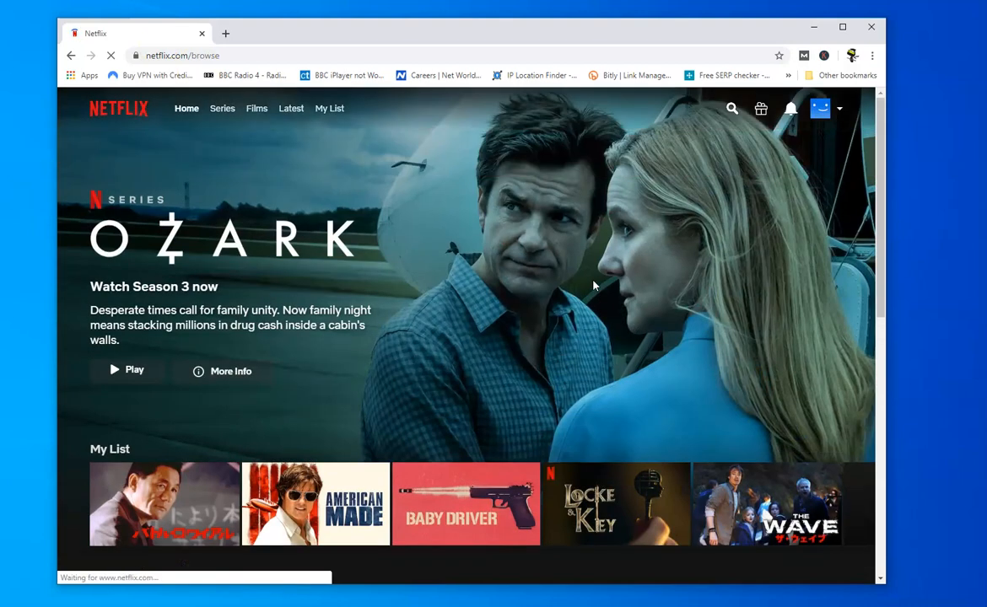
{"action": "mouse_move", "coordinate": [402, 260]}
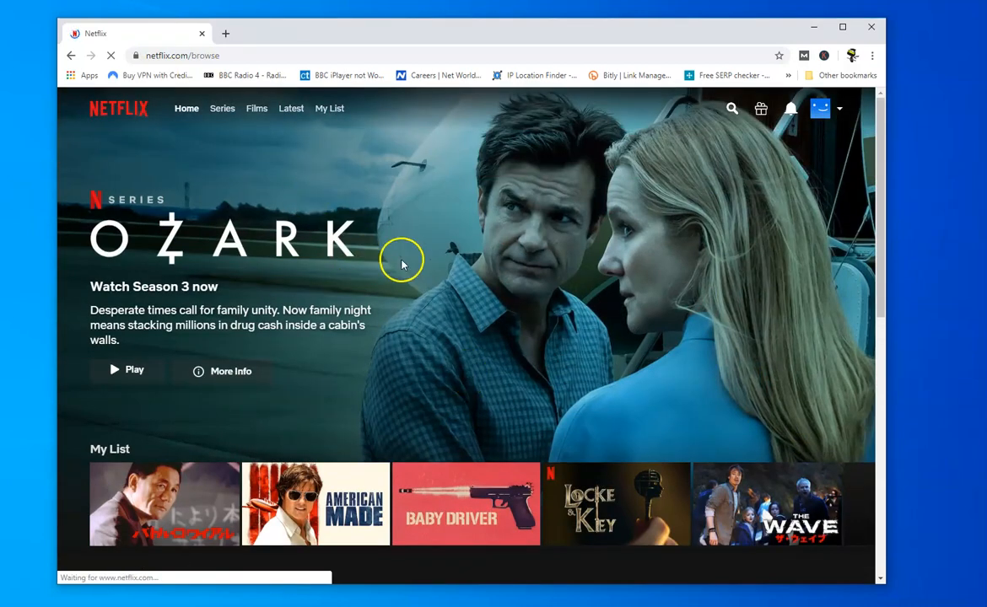
{"action": "scroll", "scroll_direction": "down", "scroll_amount": 3}
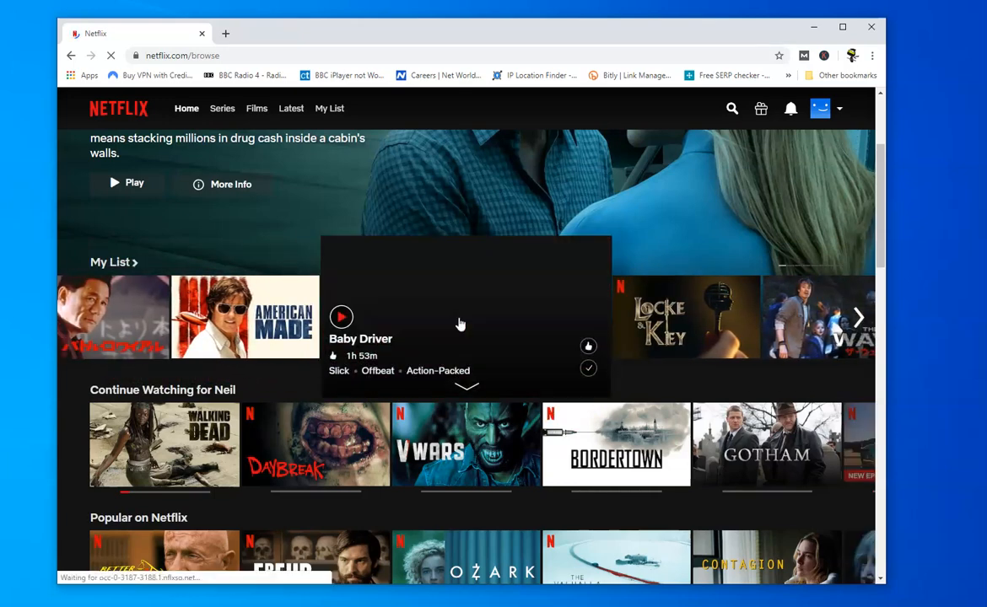
{"action": "scroll", "scroll_direction": "down", "scroll_amount": 3}
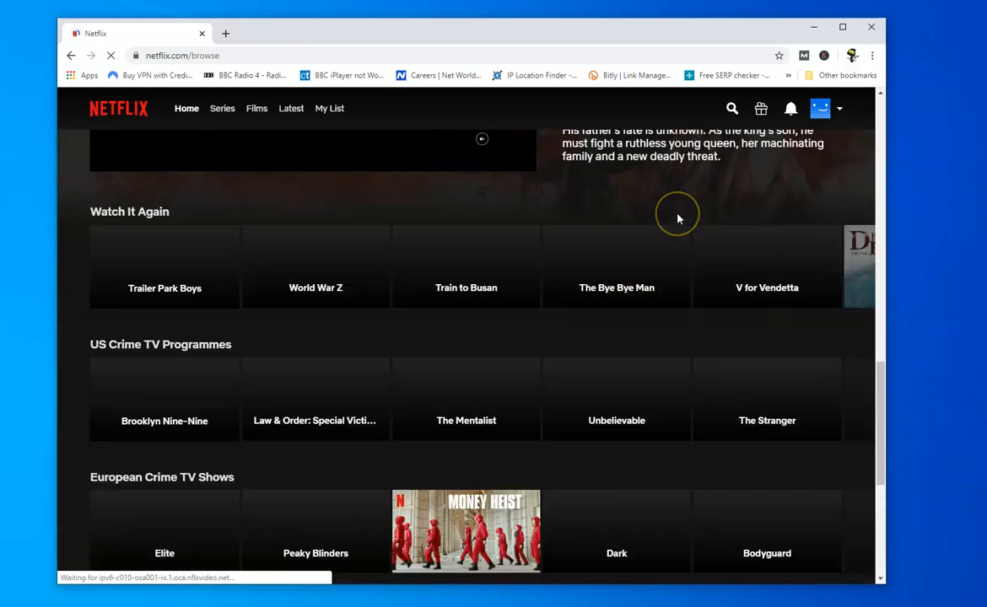
{"action": "scroll", "scroll_direction": "down", "scroll_amount": 3}
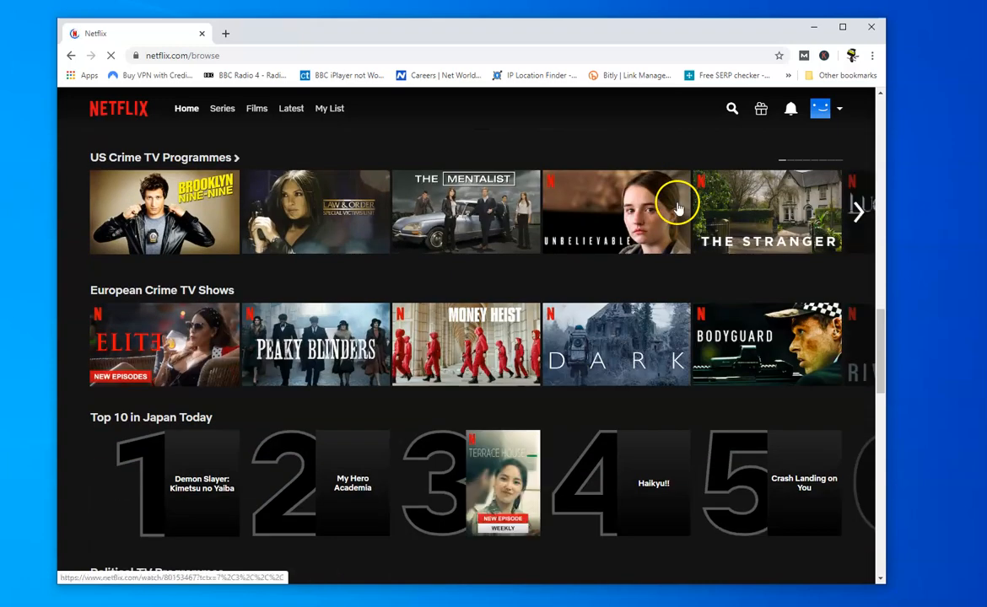
{"action": "scroll", "scroll_direction": "down", "scroll_amount": 3}
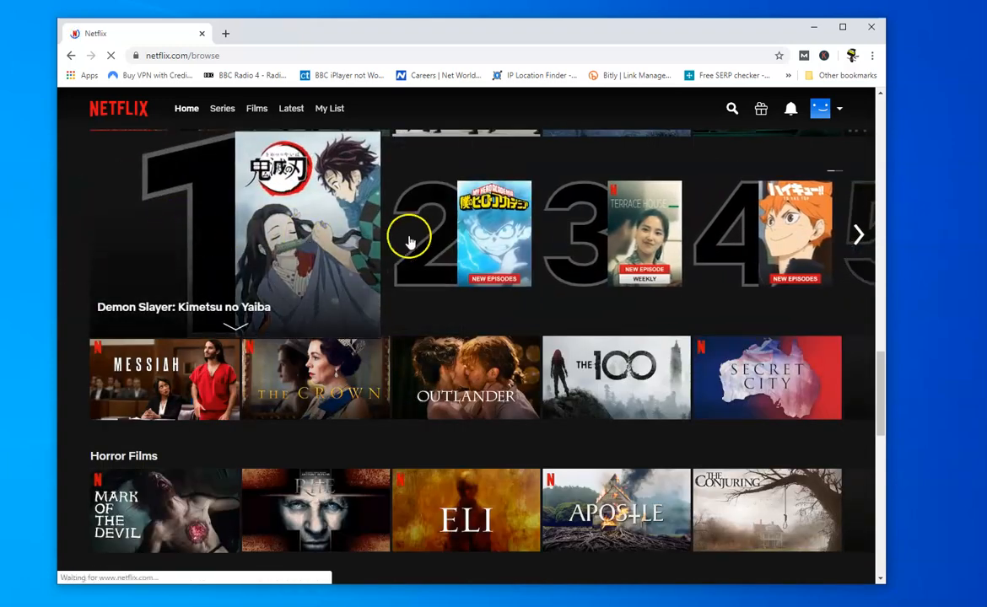
{"action": "left_click", "coordinate": [857, 236]}
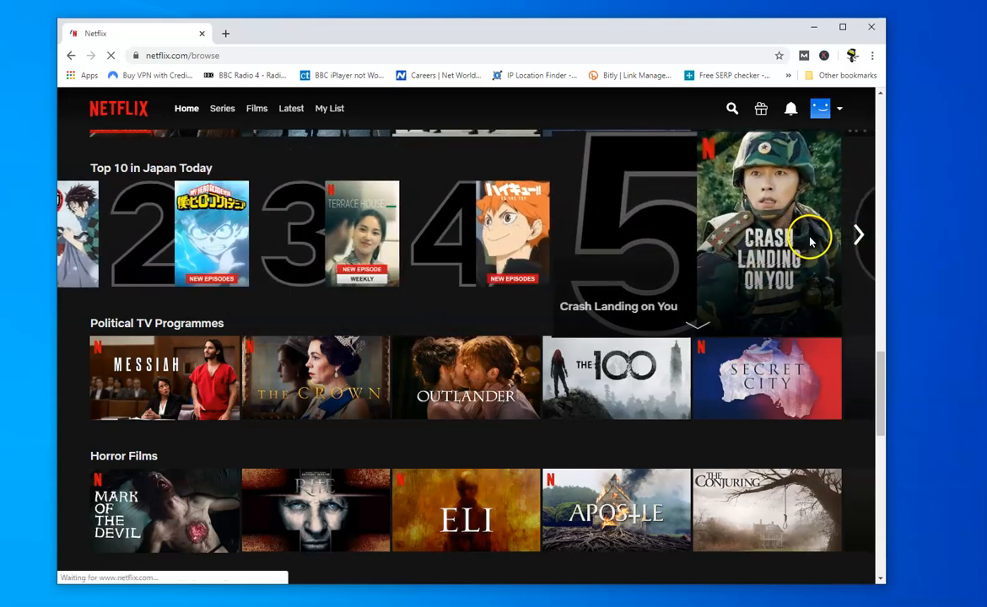
{"action": "scroll", "scroll_direction": "down", "scroll_amount": 3}
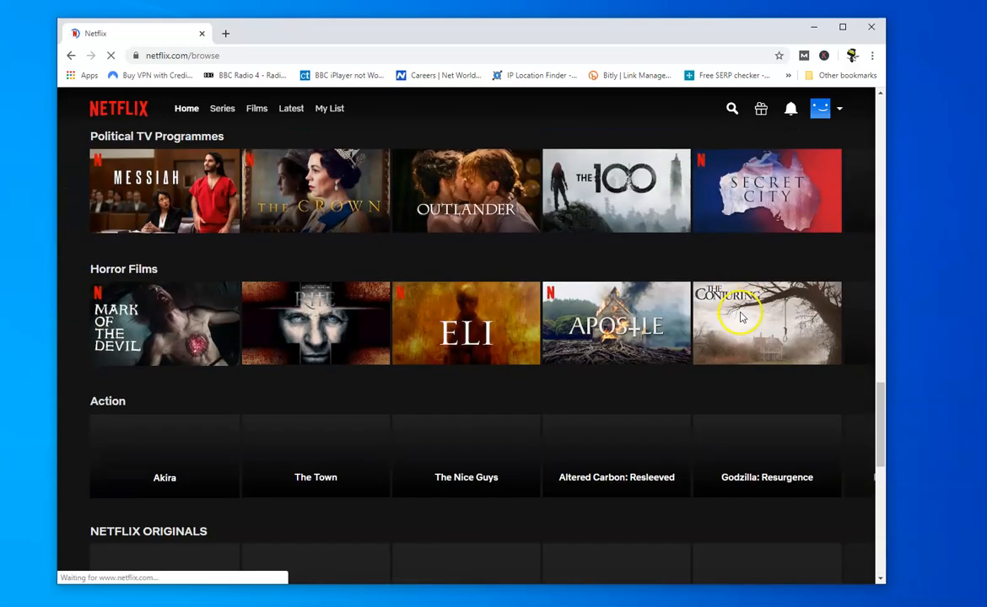
{"action": "scroll", "scroll_direction": "down", "scroll_amount": 3}
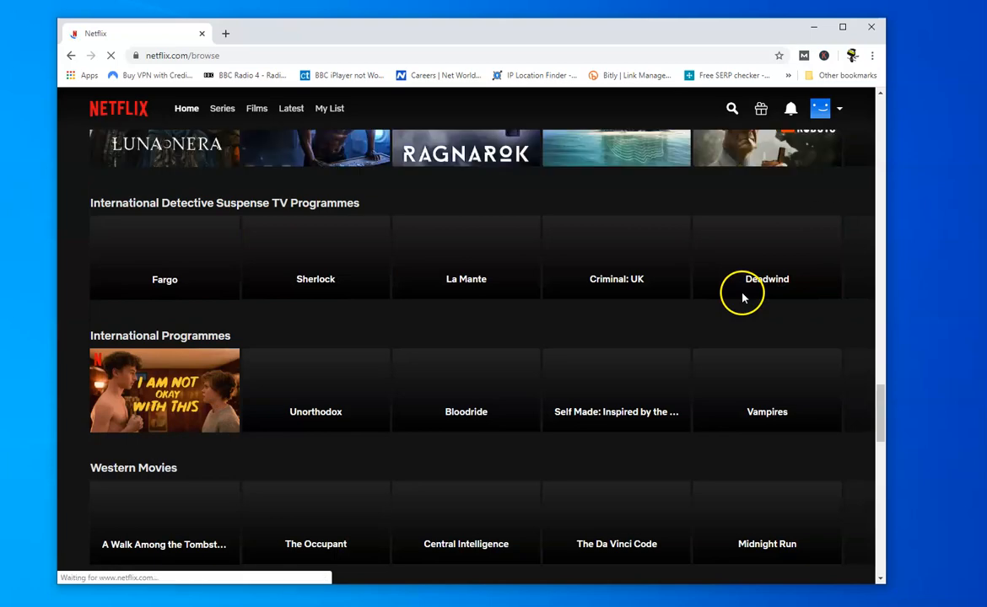
{"action": "scroll", "scroll_direction": "up", "scroll_amount": 3}
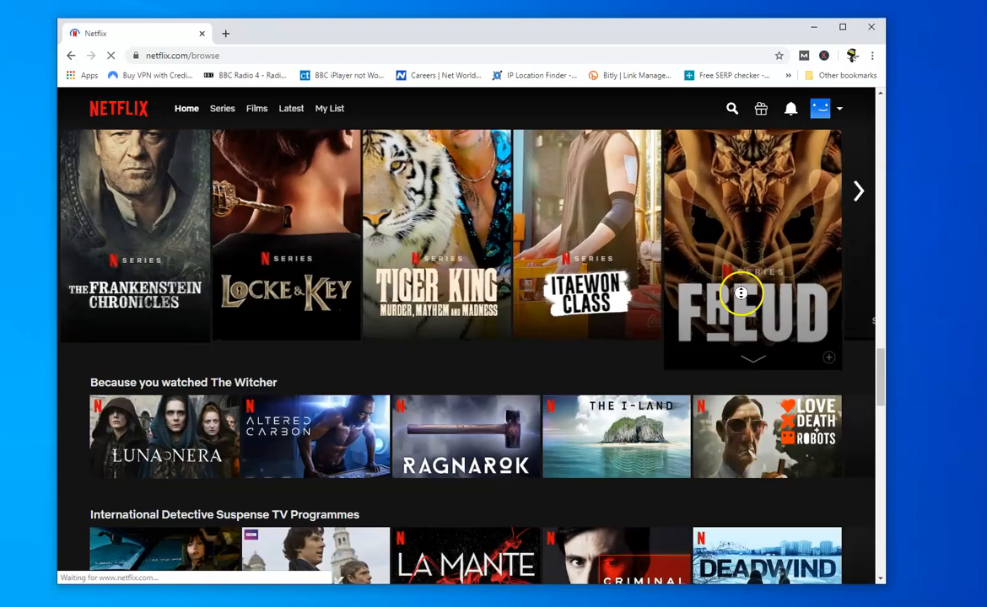
{"action": "scroll", "scroll_direction": "down", "scroll_amount": 3}
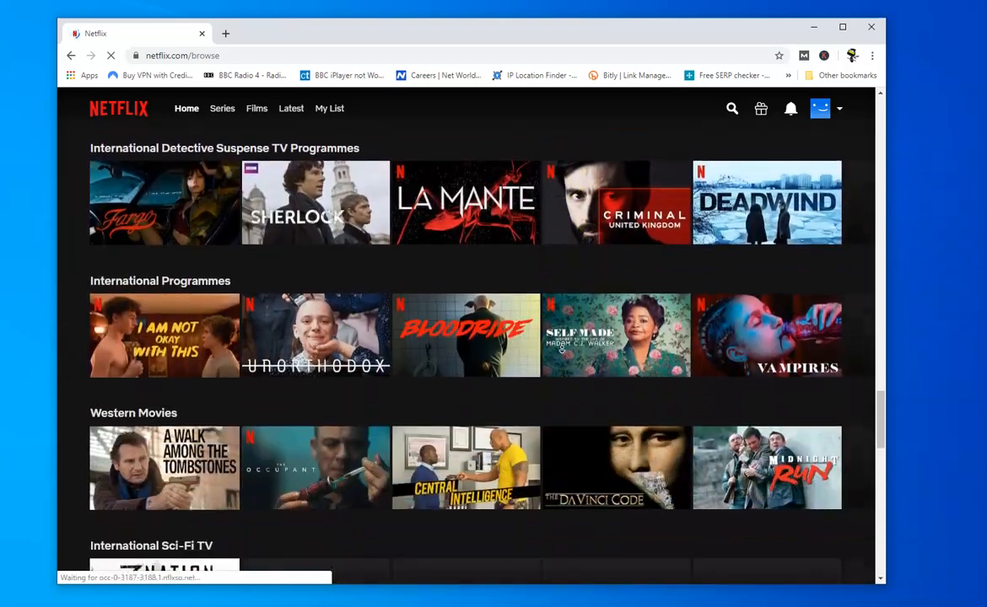
{"action": "scroll", "scroll_direction": "down", "scroll_amount": 3}
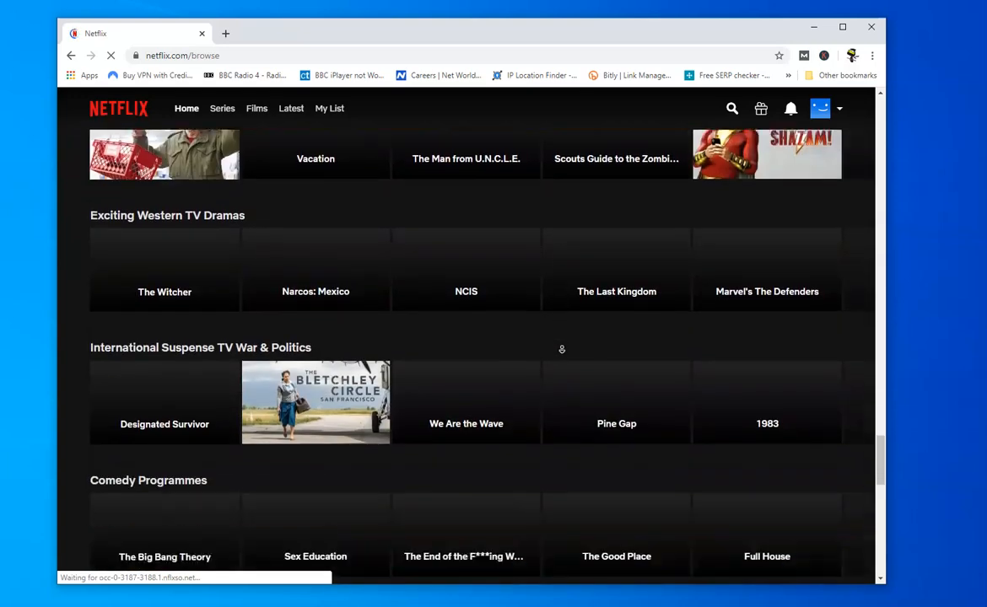
{"action": "scroll", "scroll_direction": "down", "scroll_amount": 3}
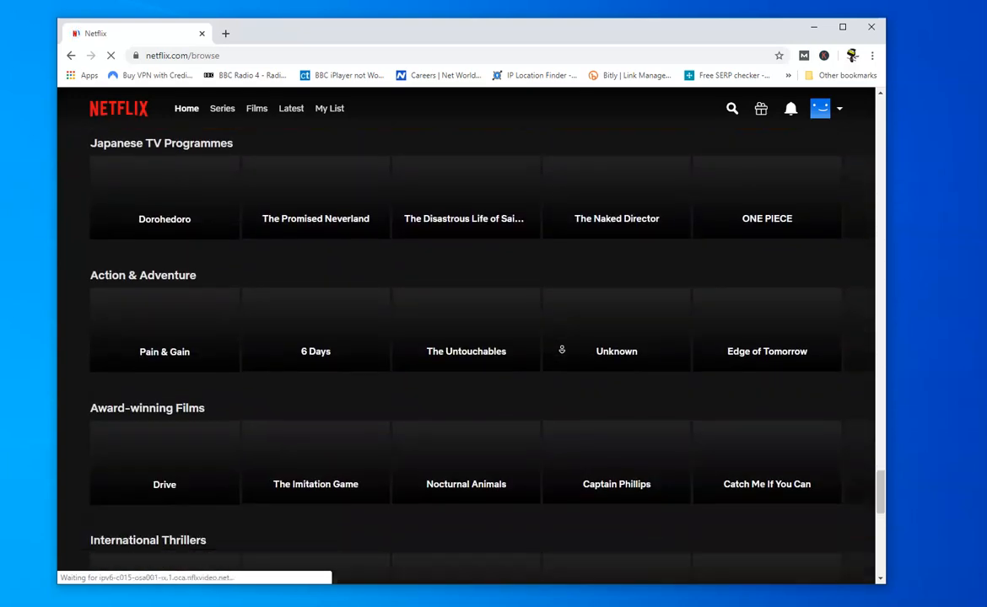
{"action": "scroll", "scroll_direction": "down", "scroll_amount": 3}
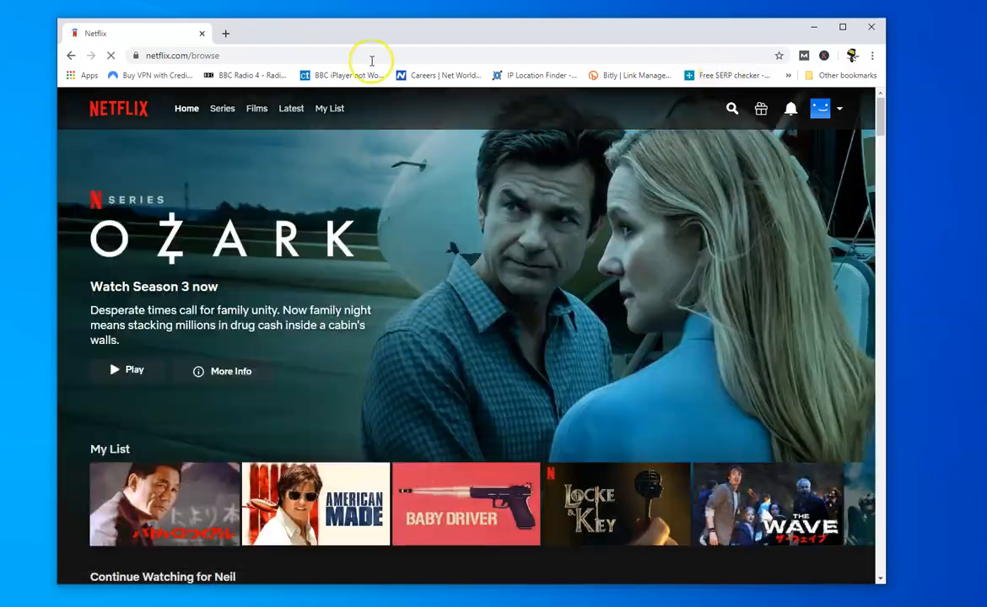
{"action": "scroll", "scroll_direction": "down", "scroll_amount": 3}
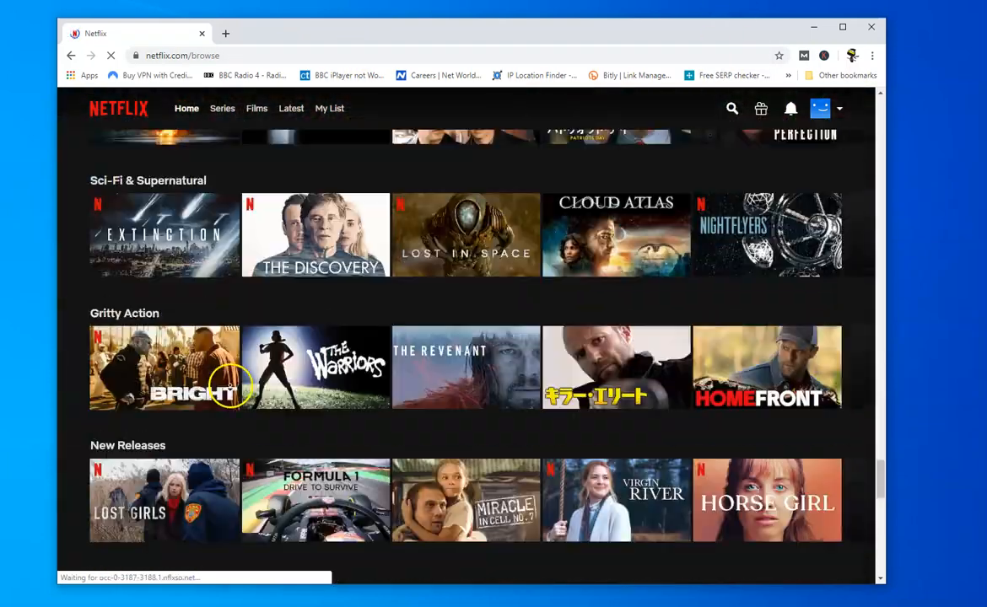
{"action": "scroll", "scroll_direction": "down", "scroll_amount": 3}
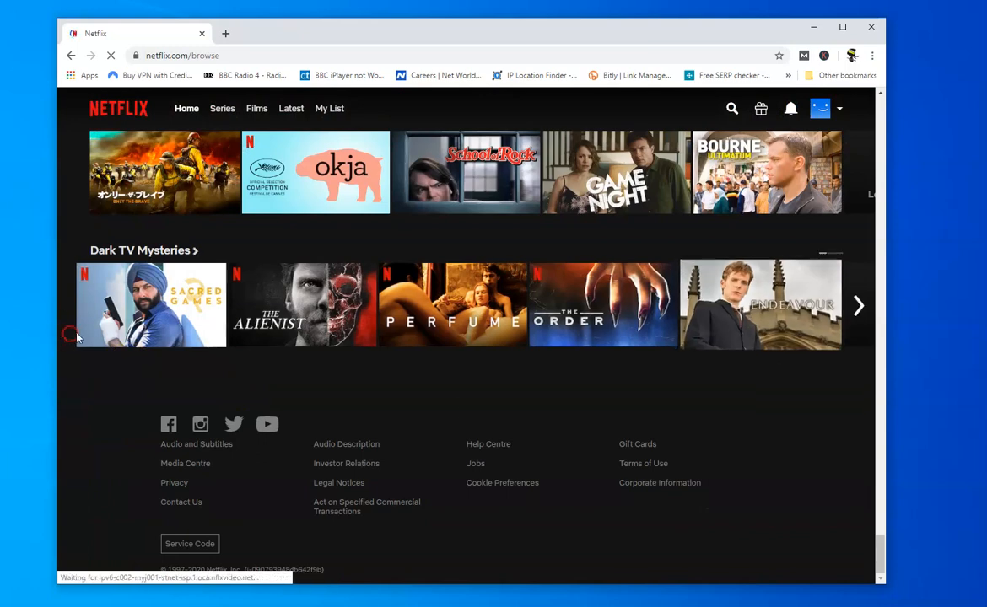
Start playback of Only the Brave from the Japanese Netflix catalogue.
{"action": "left_click", "coordinate": [166, 172]}
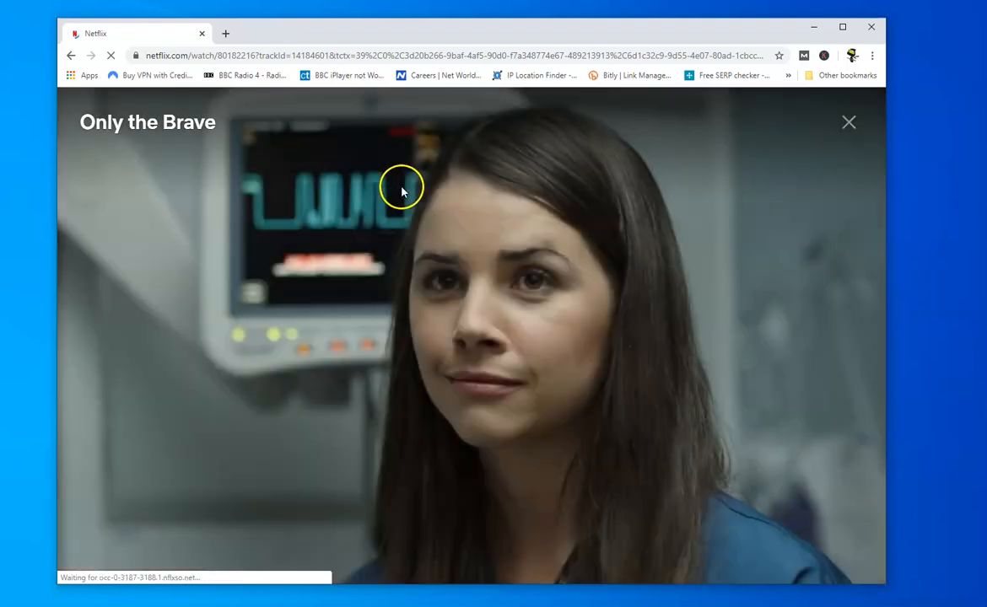